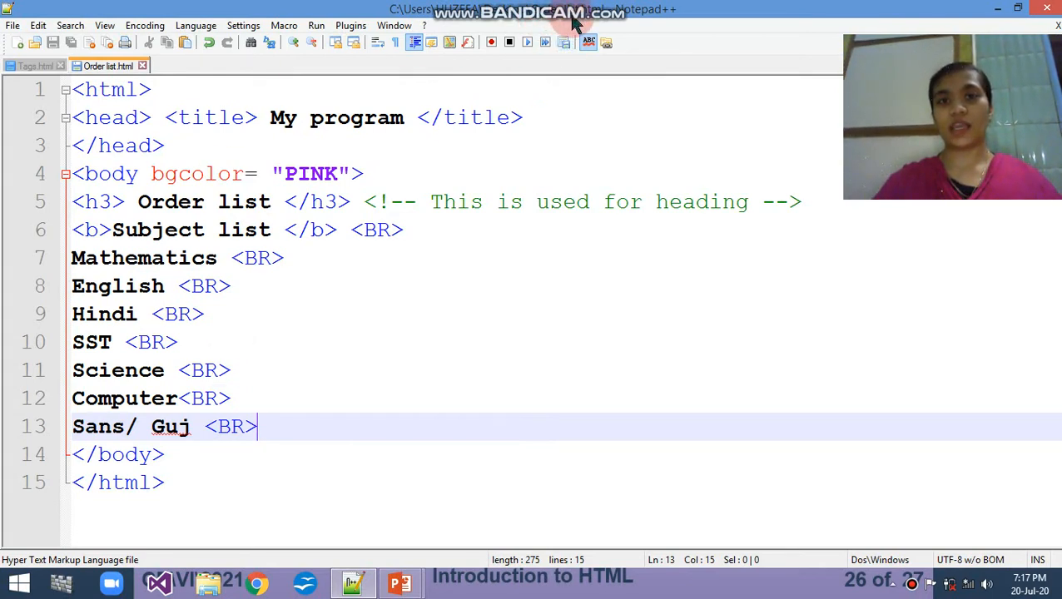
{"action": "mouse_move", "coordinate": [369, 214]}
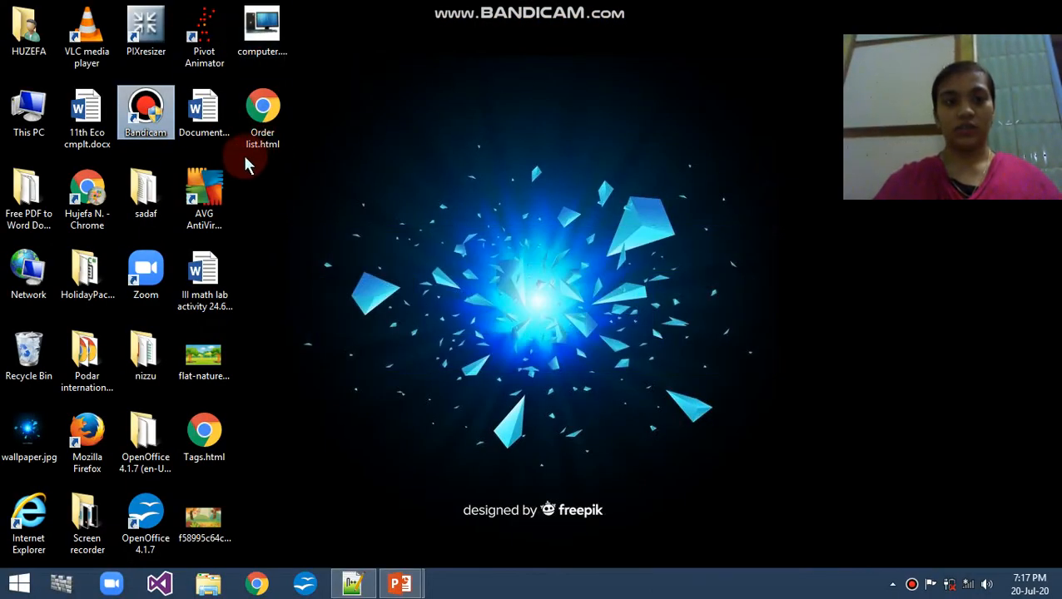
Step: Open Order list.html in Chrome and view its seven unnumbered subject lines
{"action": "double_click", "coordinate": [262, 112]}
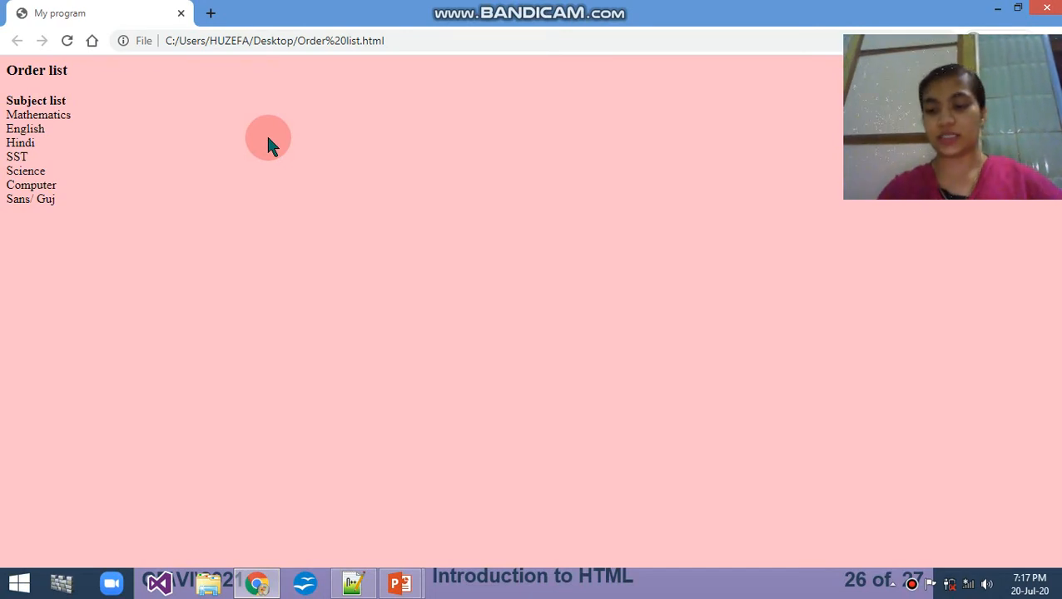
{"action": "right_click", "coordinate": [268, 137]}
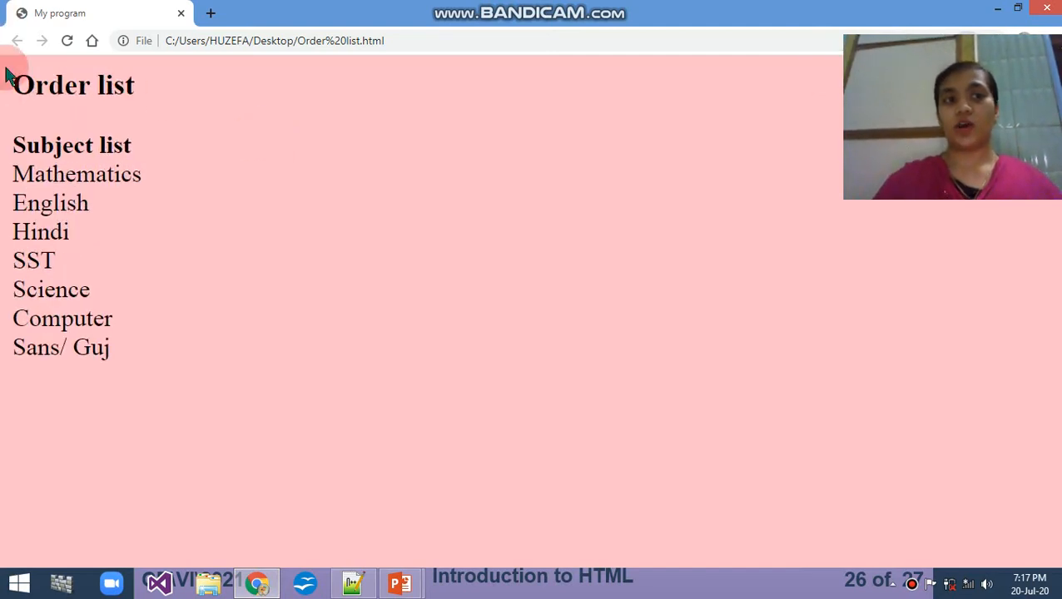
{"action": "mouse_move", "coordinate": [8, 163]}
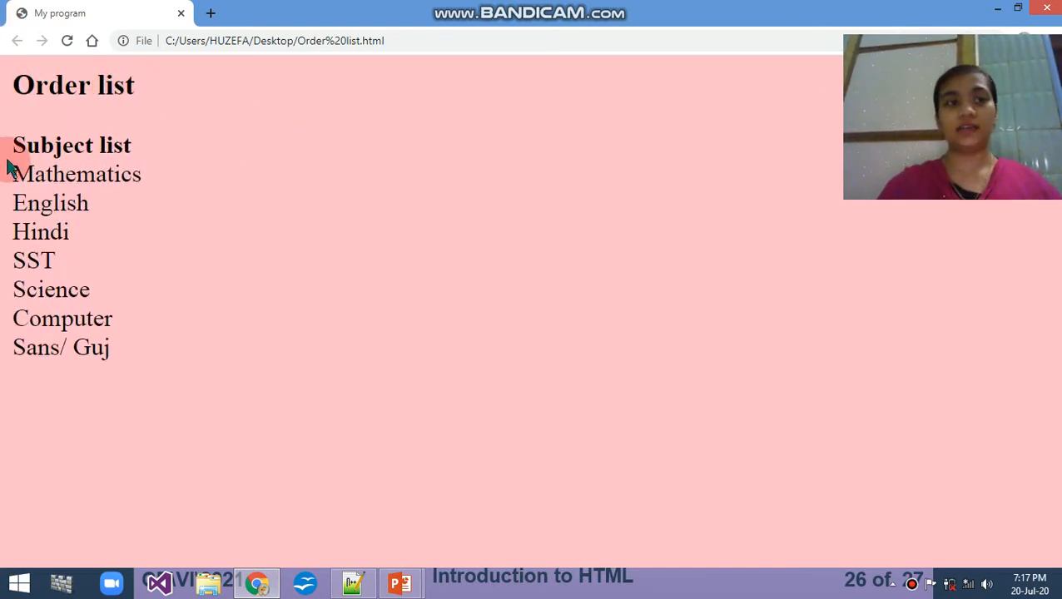
{"action": "left_click_drag", "start_coordinate": [13, 146], "coordinate": [141, 145]}
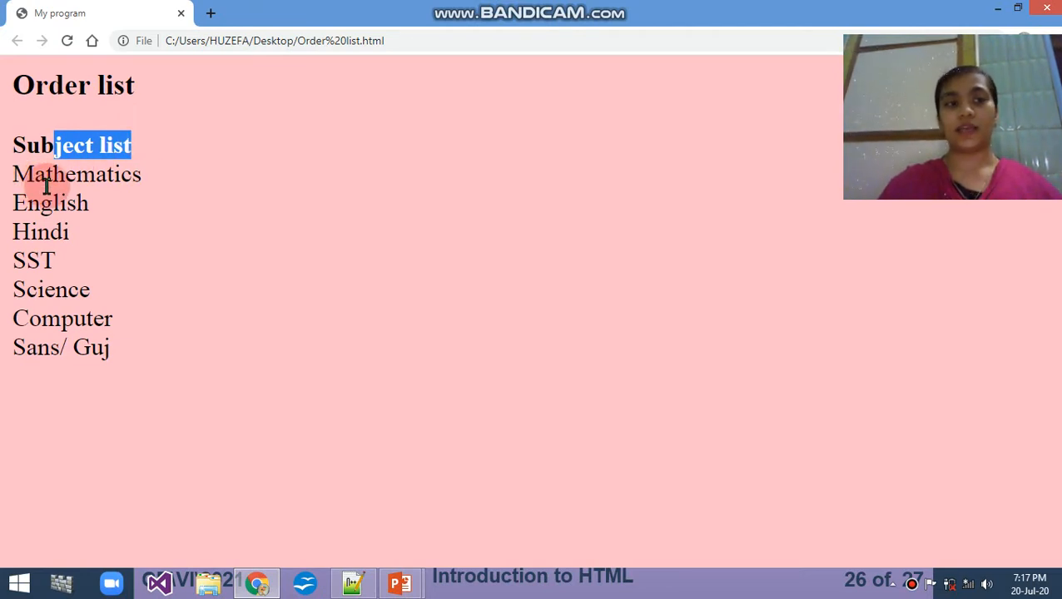
{"action": "mouse_move", "coordinate": [39, 289]}
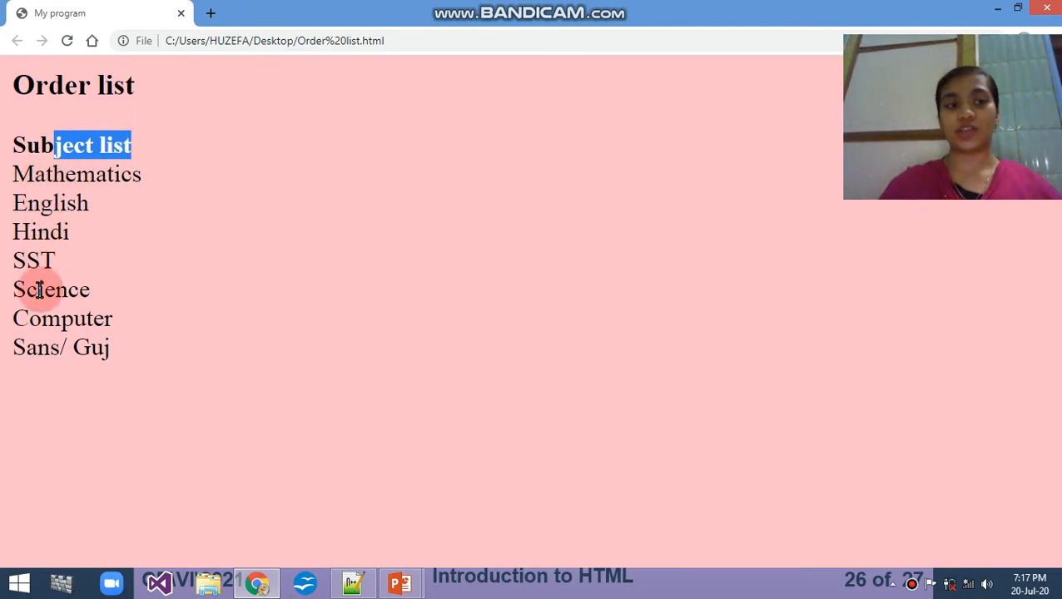
{"action": "mouse_move", "coordinate": [120, 364]}
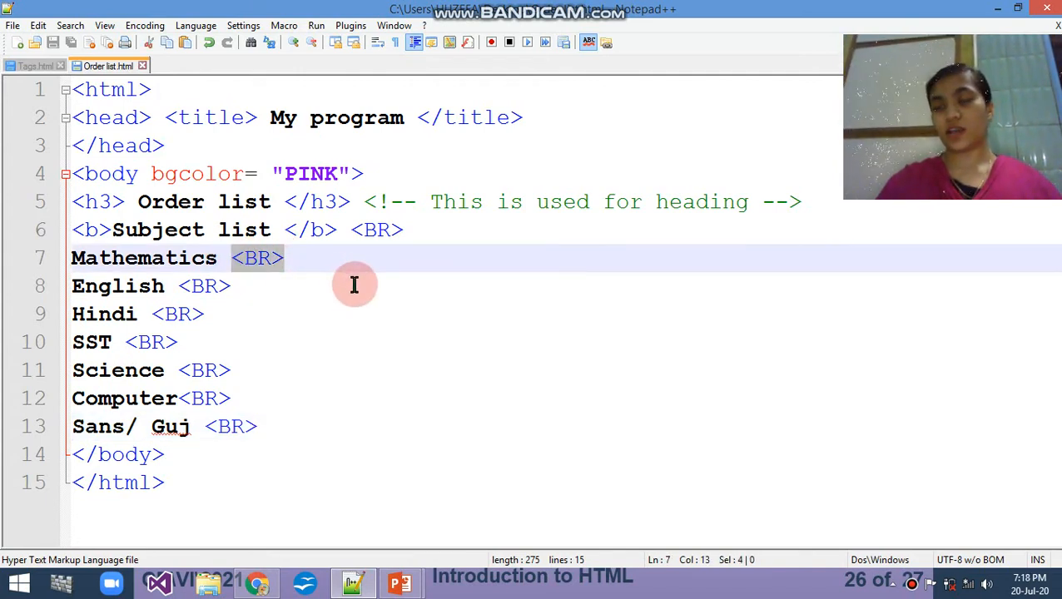
{"action": "mouse_move", "coordinate": [75, 270]}
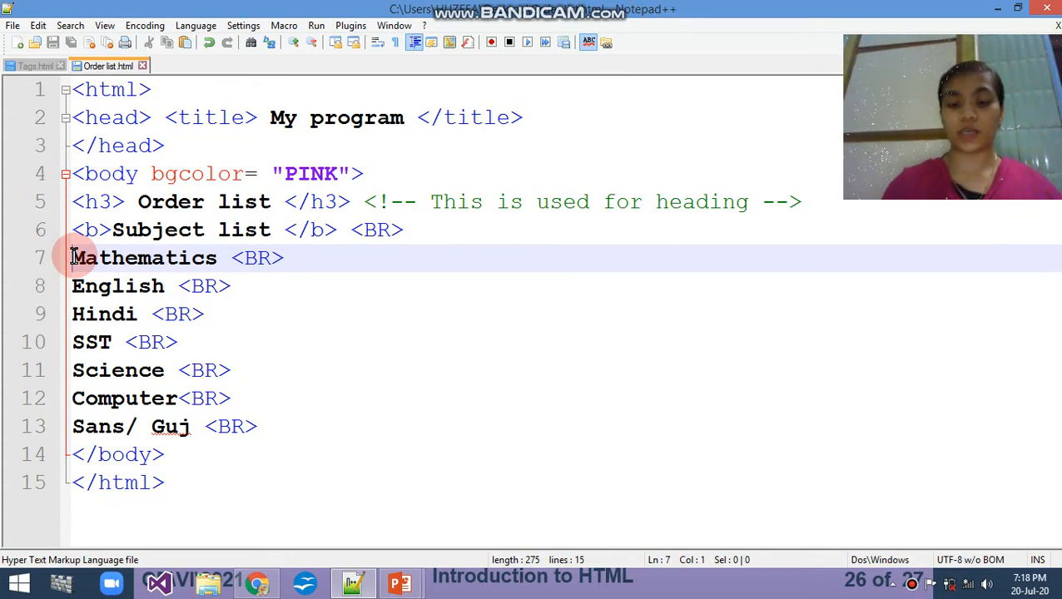
Step: Add <OL> above Mathematics and </OL> after Sans/ Guj
{"action": "type", "text": "OL>"}
{"action": "type", "text": "<"}
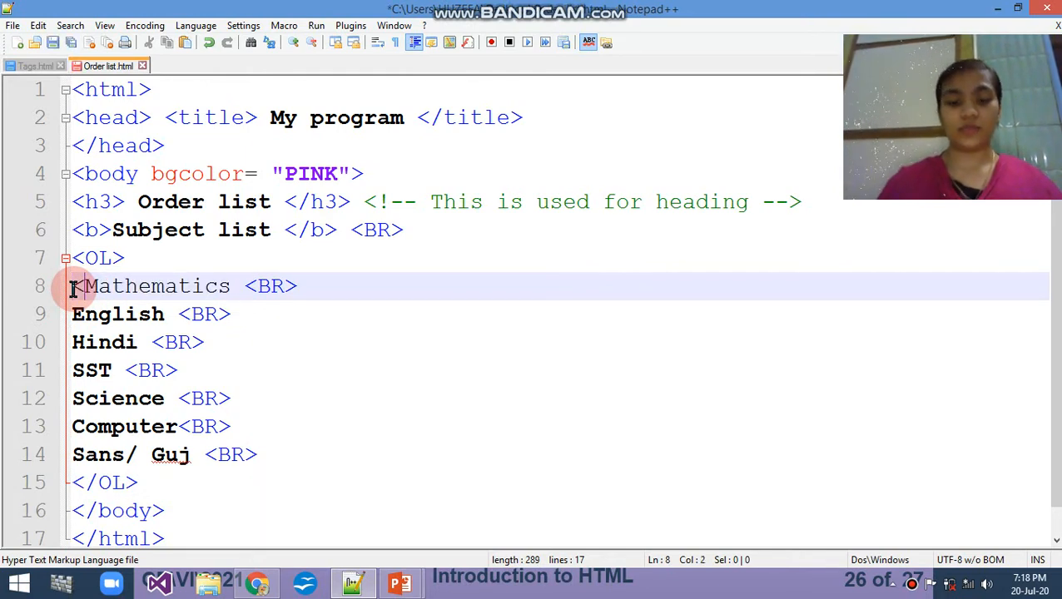
Step: Prefix each subject line with an <LI> tag and save the file
{"action": "type", "text": "LI>"}
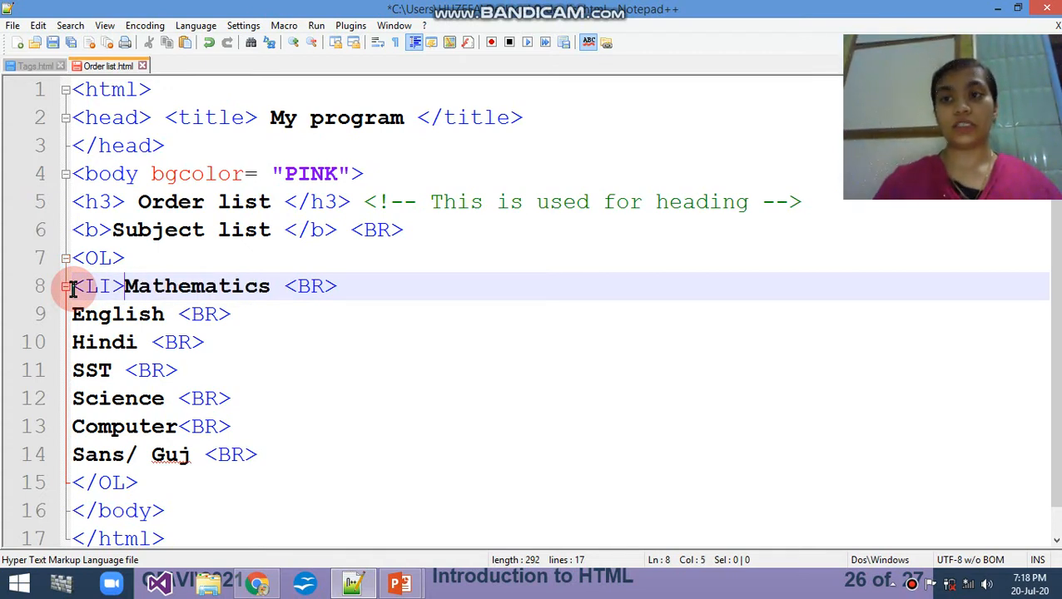
{"action": "mouse_move", "coordinate": [228, 268]}
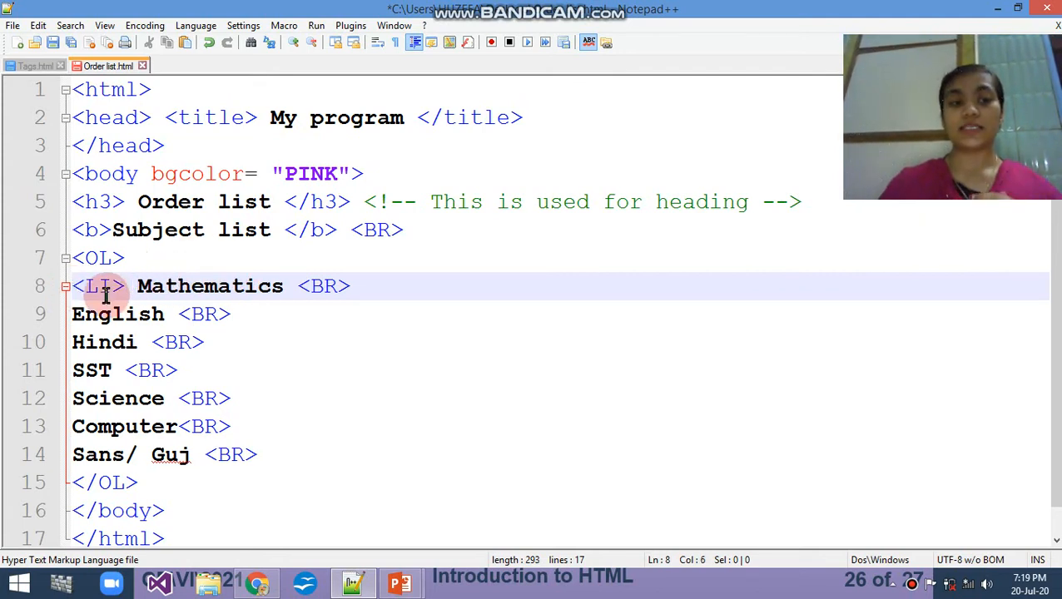
{"action": "left_click", "coordinate": [73, 313]}
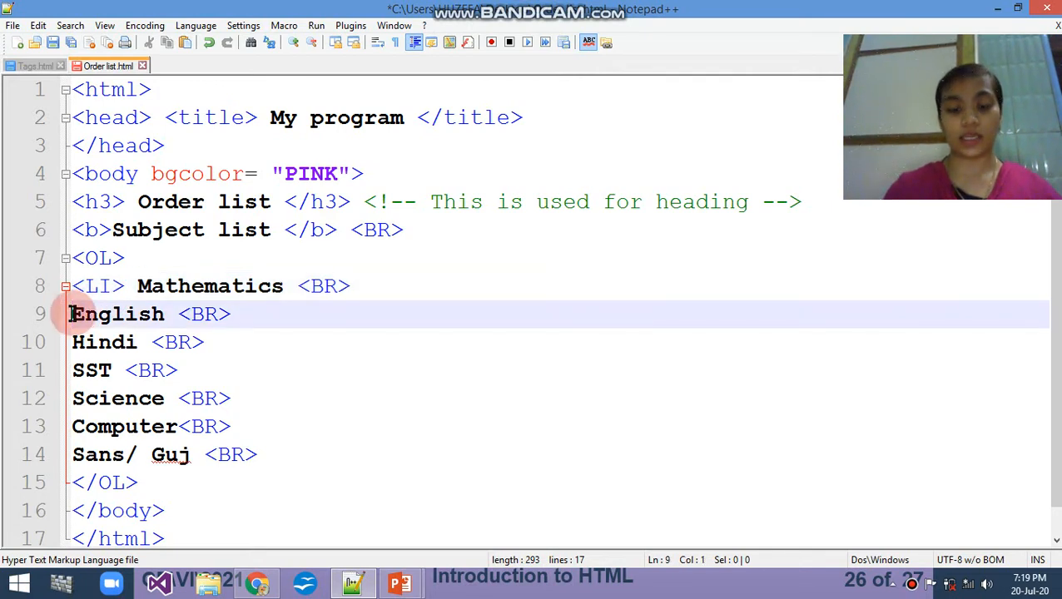
{"action": "type", "text": "<LI>"}
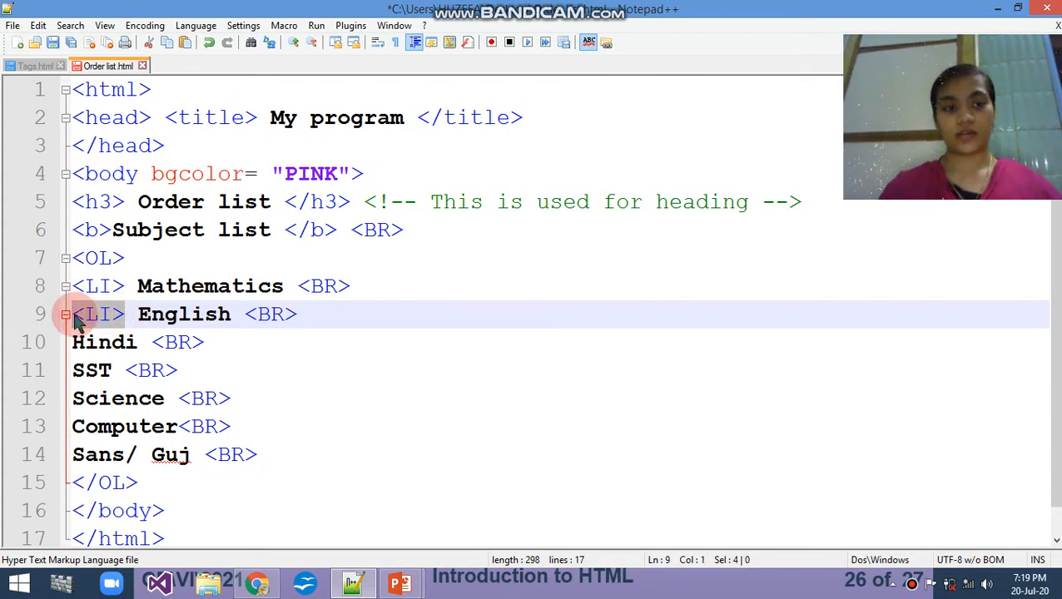
{"action": "type", "text": "<LI>"}
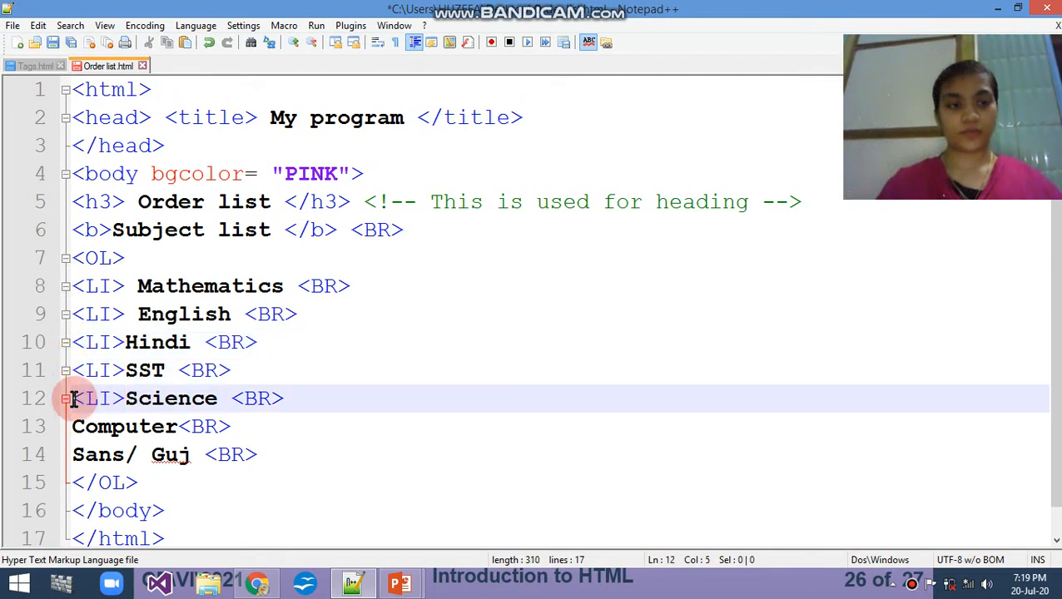
{"action": "type", "text": "<LI>"}
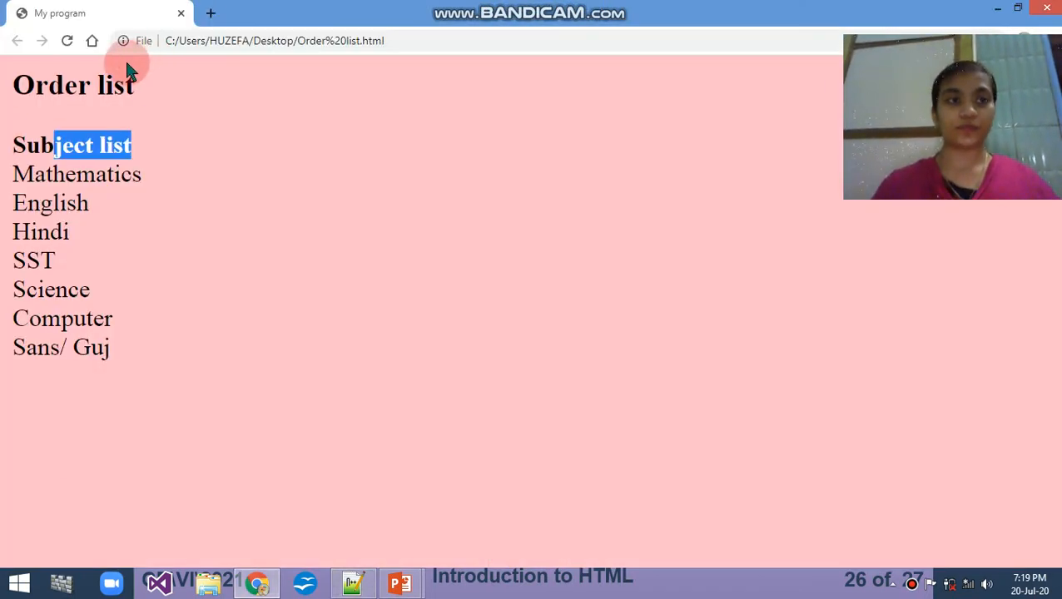
{"action": "left_click", "coordinate": [67, 41]}
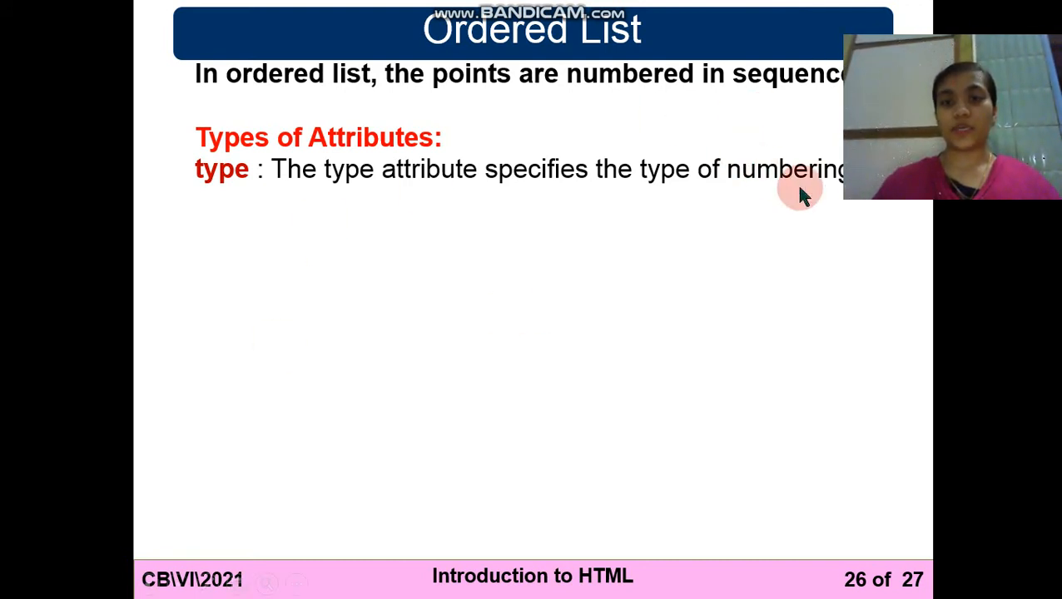
{"action": "mouse_move", "coordinate": [537, 146]}
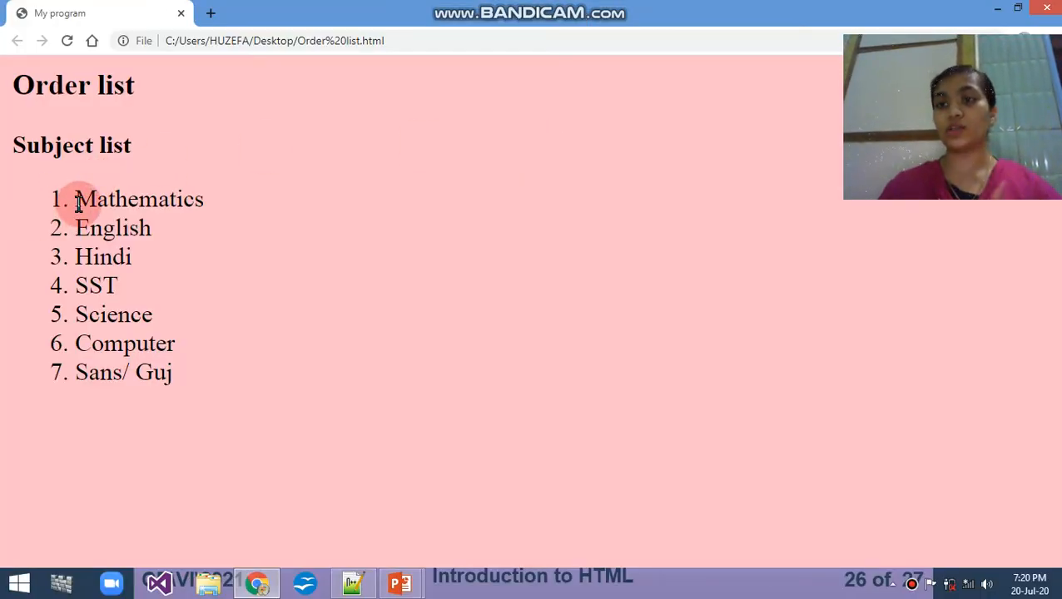
{"action": "mouse_move", "coordinate": [265, 233]}
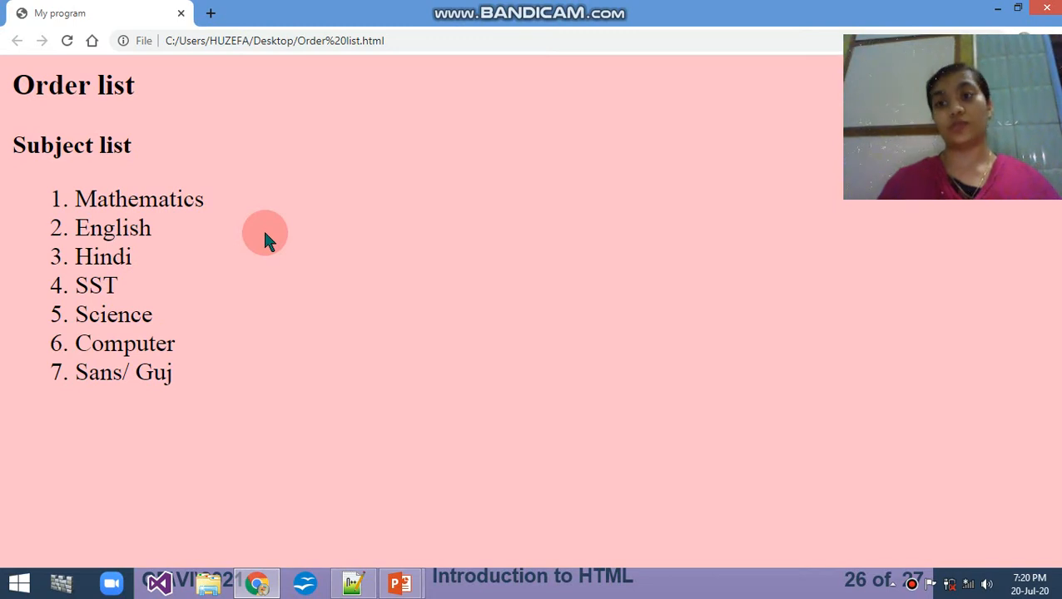
{"action": "mouse_move", "coordinate": [75, 235]}
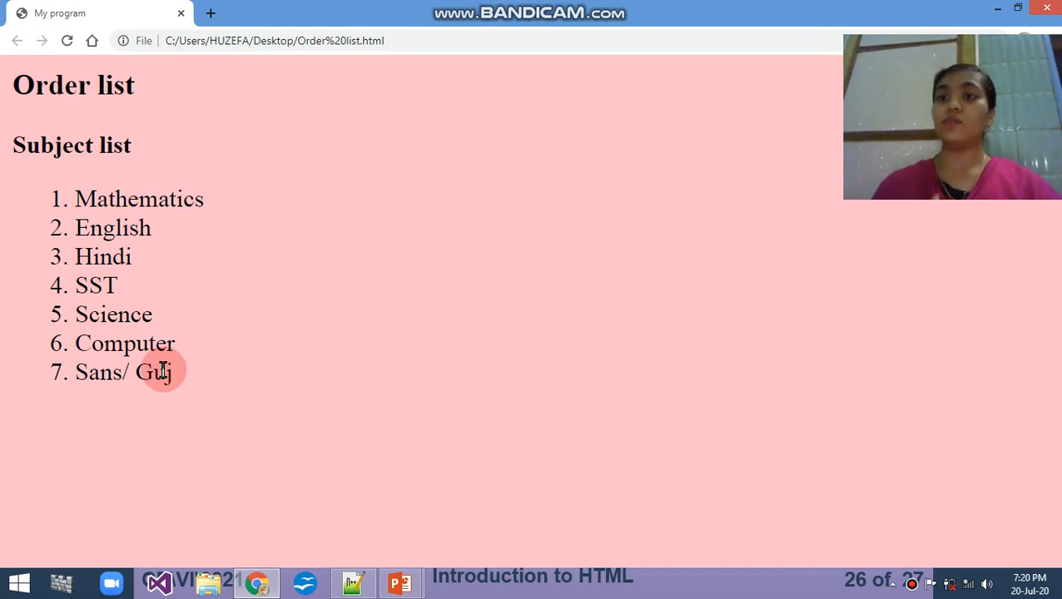
{"action": "mouse_move", "coordinate": [57, 387]}
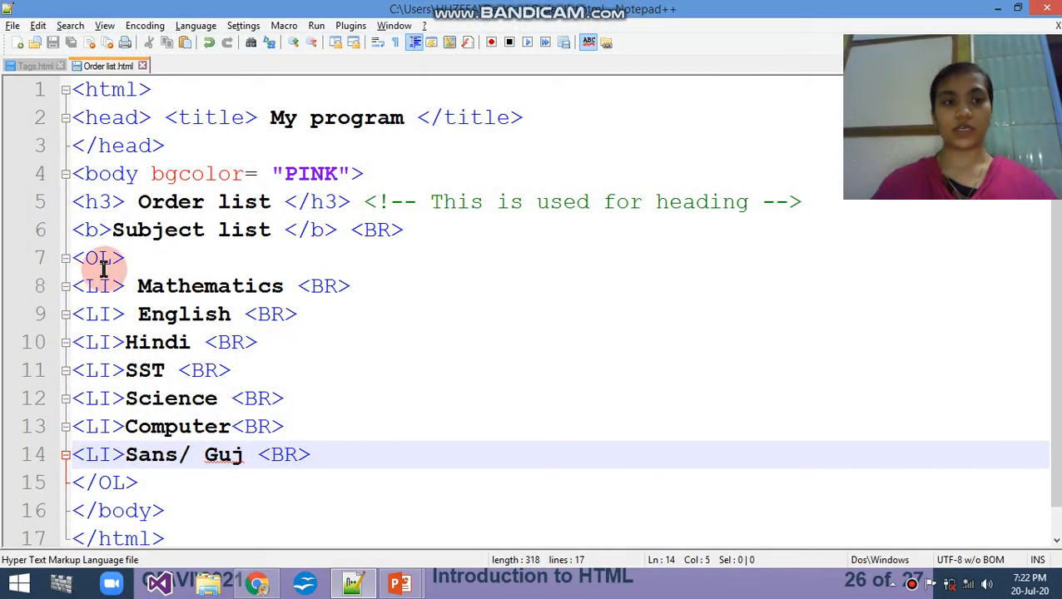
Step: Add TYPE="I" to the <OL> tag and reload Chrome to show numerals I–VII
{"action": "left_click", "coordinate": [98, 258]}
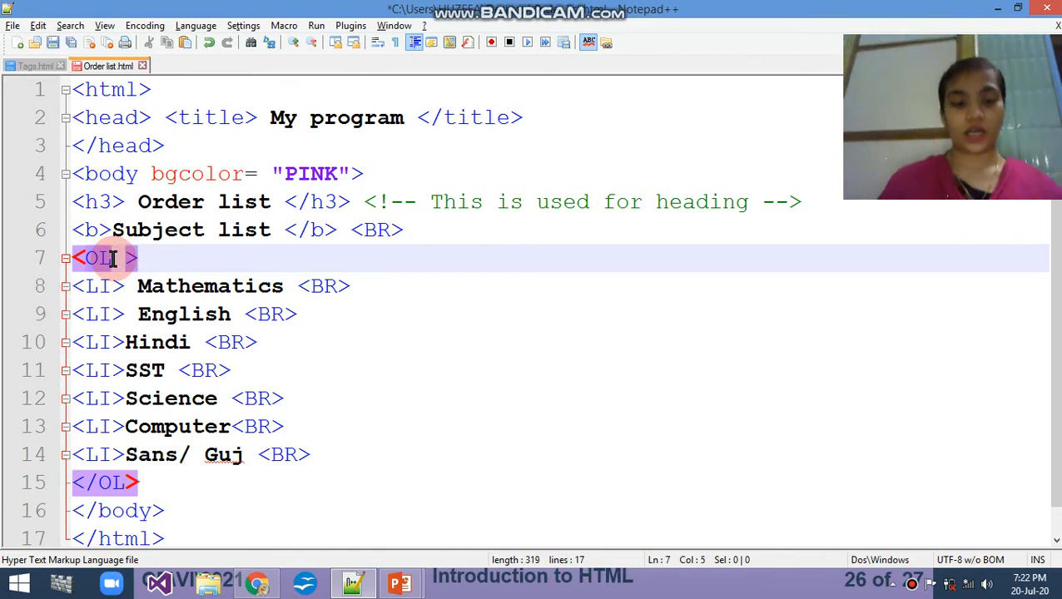
{"action": "type", "text": "TYPE"}
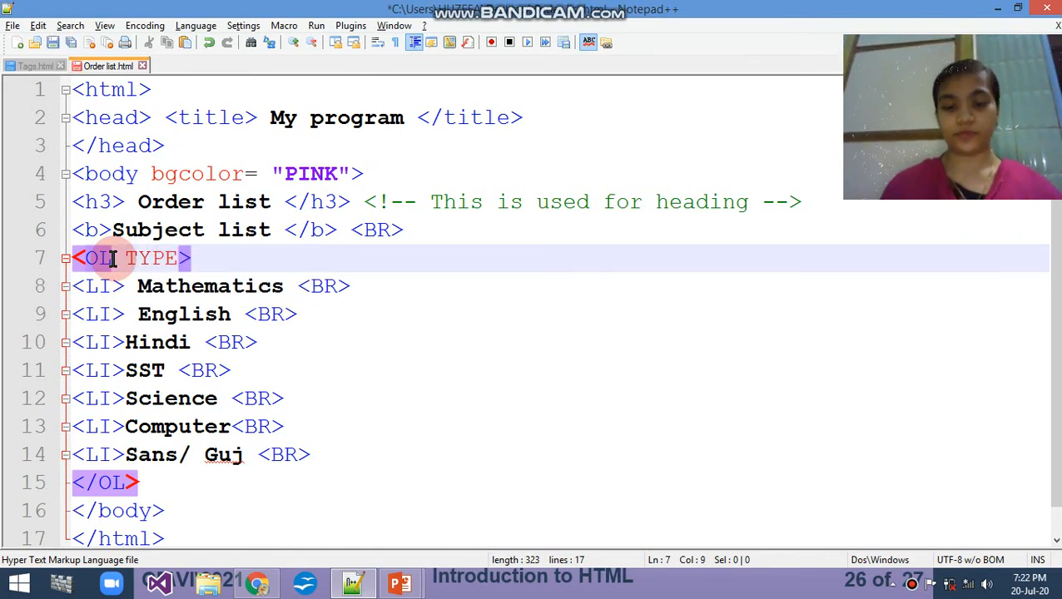
{"action": "type", "text": "="}
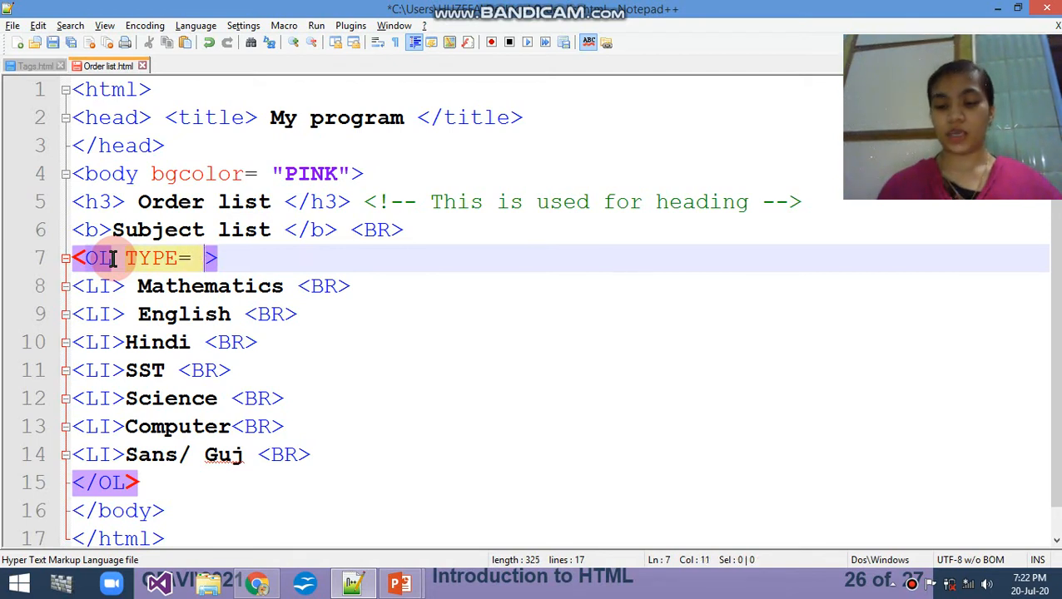
{"action": "type", "text": "\""}
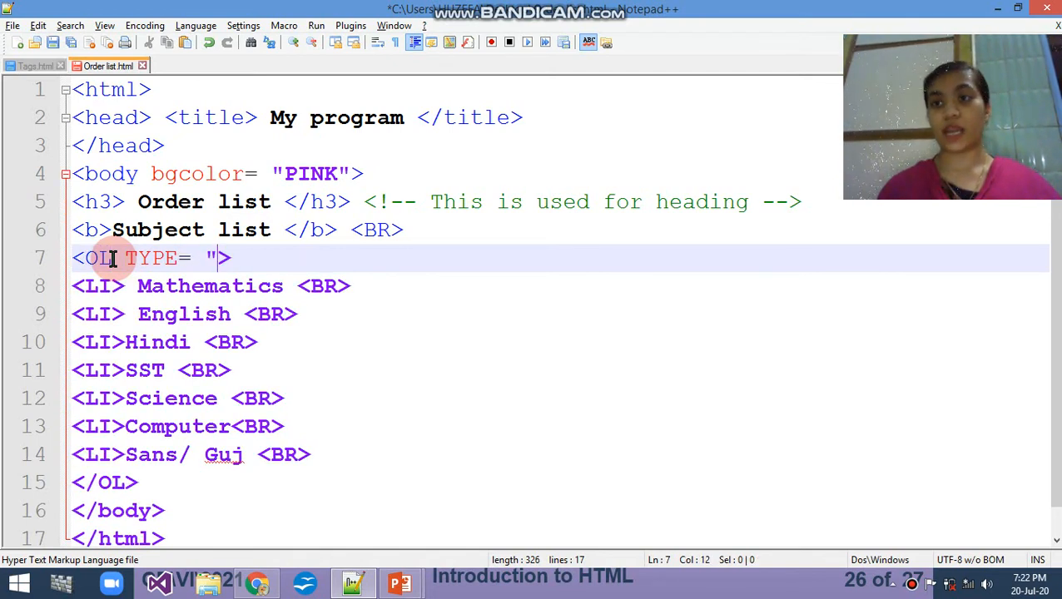
{"action": "type", "text": "I"}
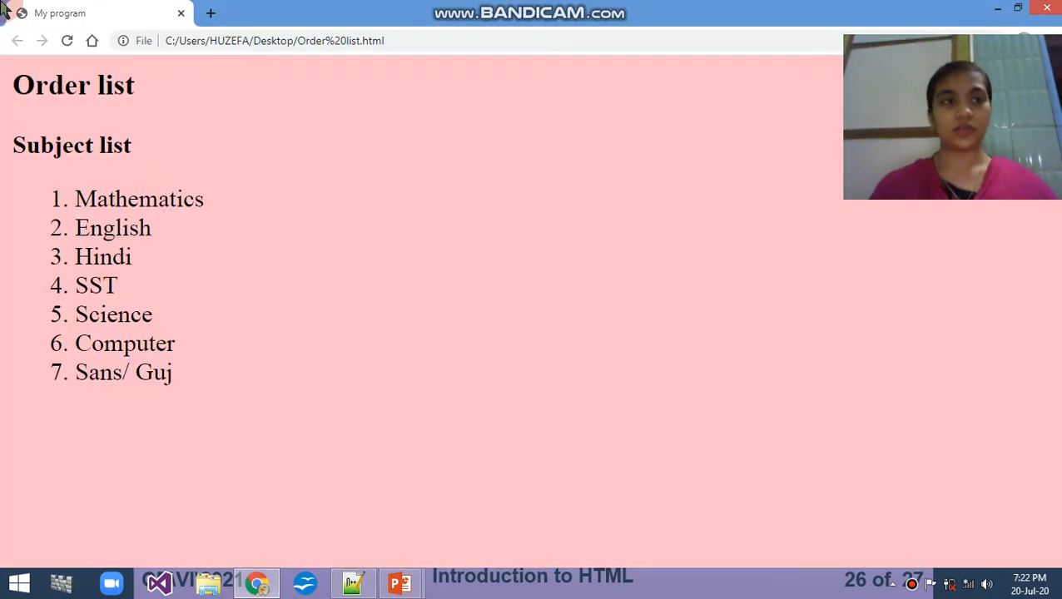
{"action": "left_click", "coordinate": [67, 41]}
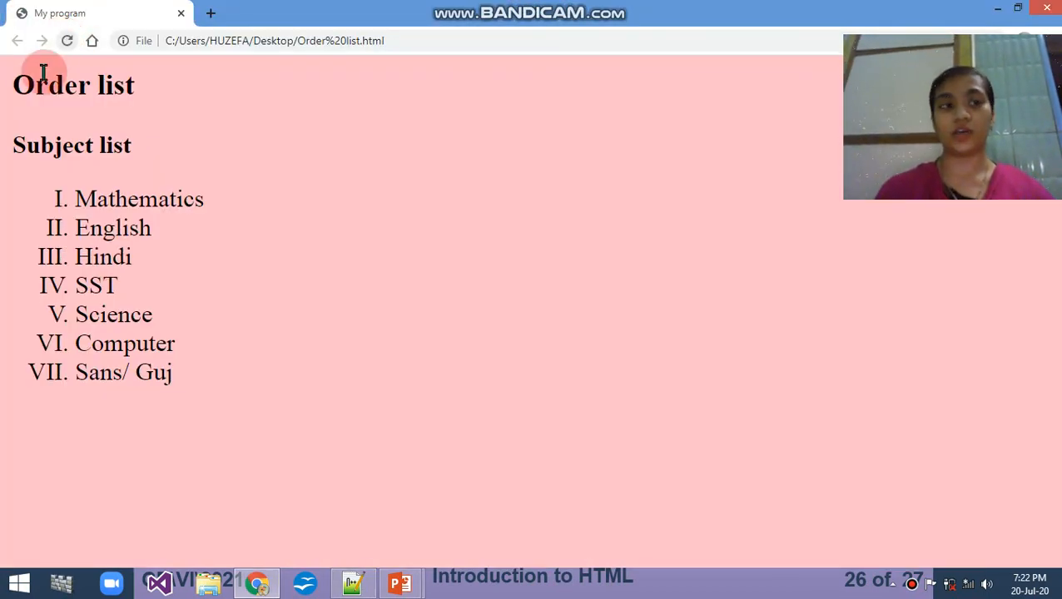
{"action": "mouse_move", "coordinate": [58, 320]}
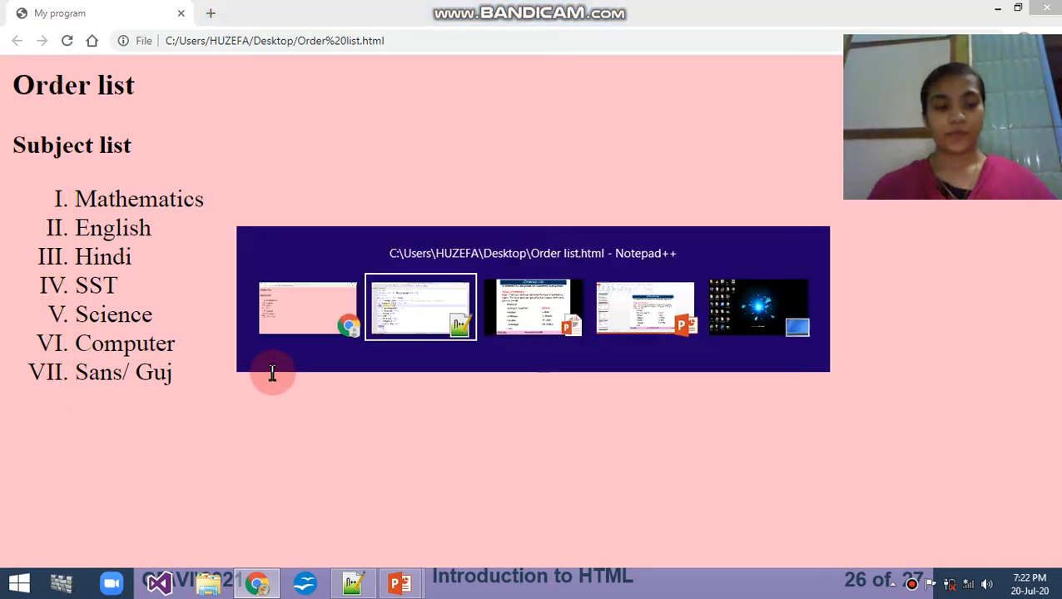
Step: Change the list TYPE to "i" for numerals i–vii, then to "a"
{"action": "left_click", "coordinate": [420, 307]}
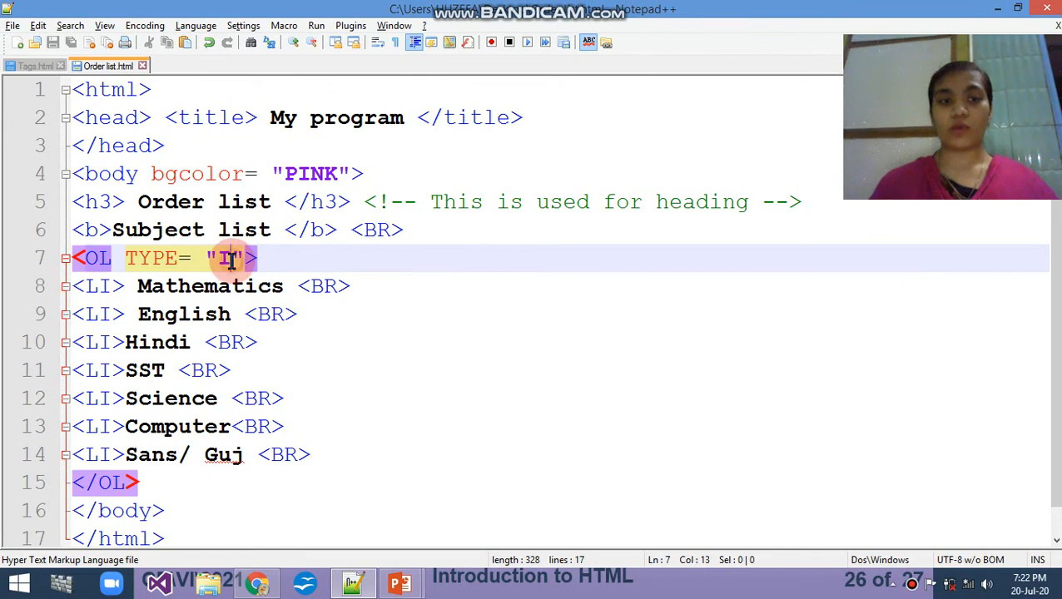
{"action": "type", "text": "i"}
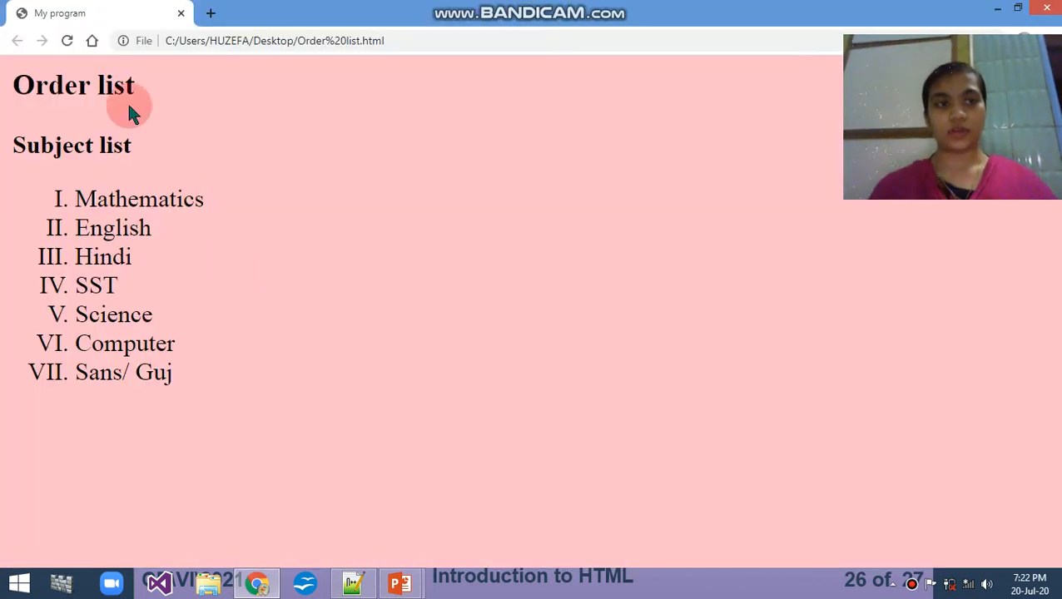
{"action": "left_click", "coordinate": [67, 41]}
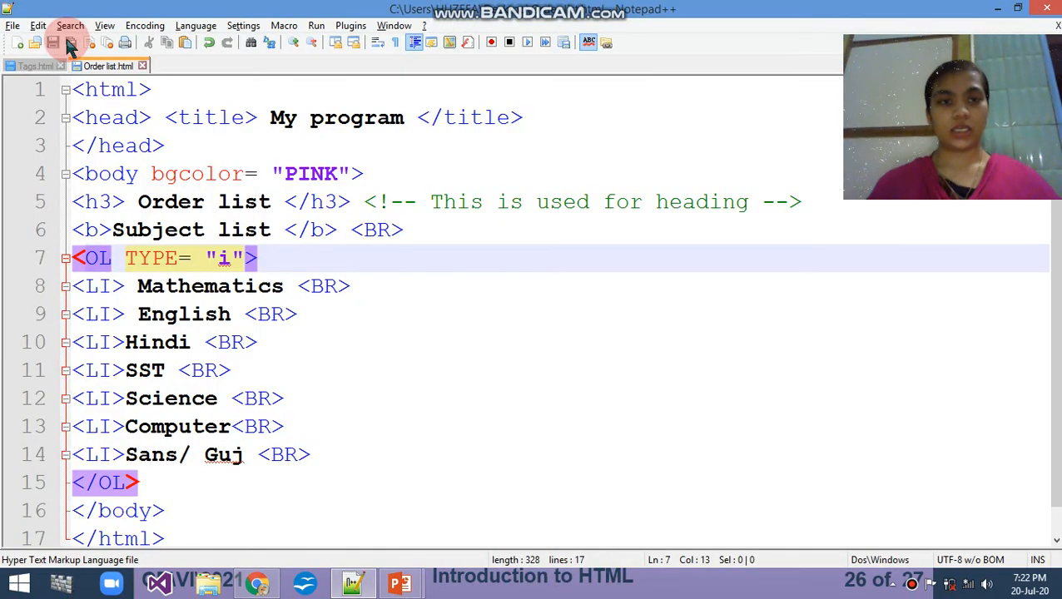
{"action": "type", "text": "A"}
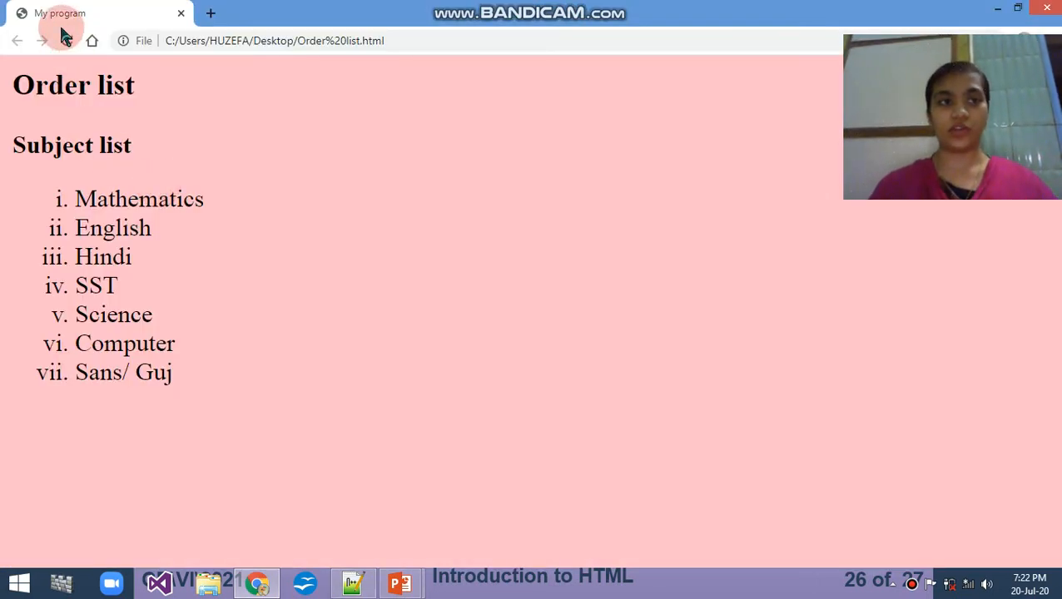
{"action": "left_click", "coordinate": [67, 41]}
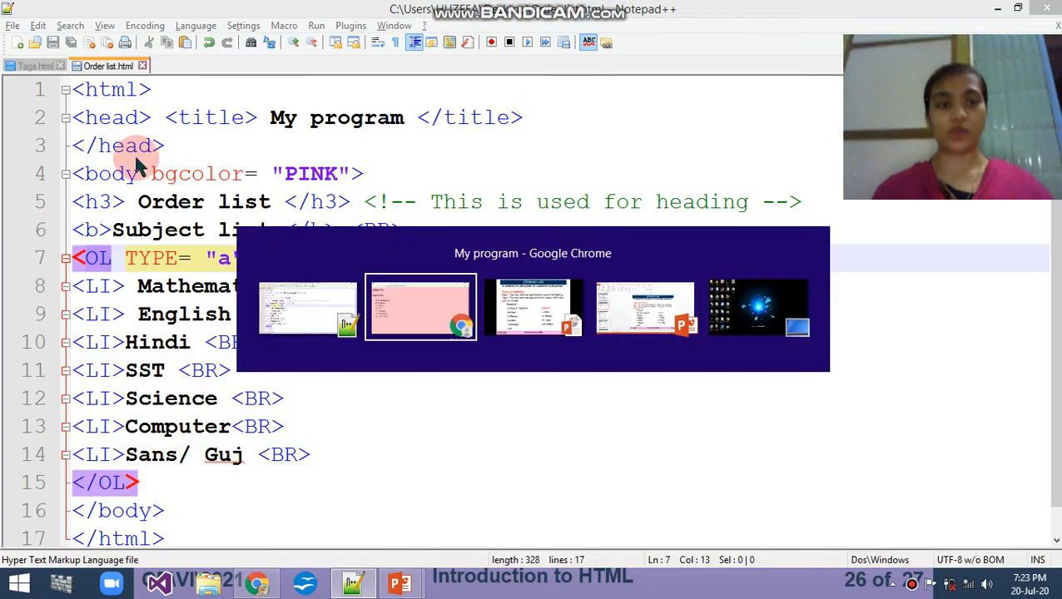
Step: Insert a space after TYPE="a" before the <OL> tag's closing bracket
{"action": "left_click", "coordinate": [421, 307]}
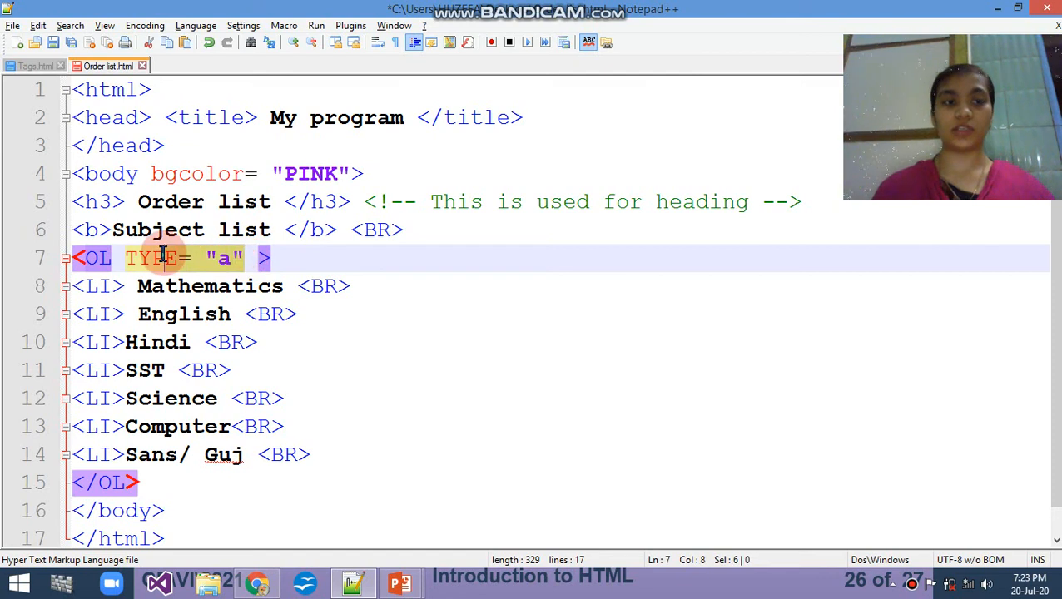
Step: Replace the TYPE attribute with start=3 in the <OL> tag and save
{"action": "key", "text": "Delete"}
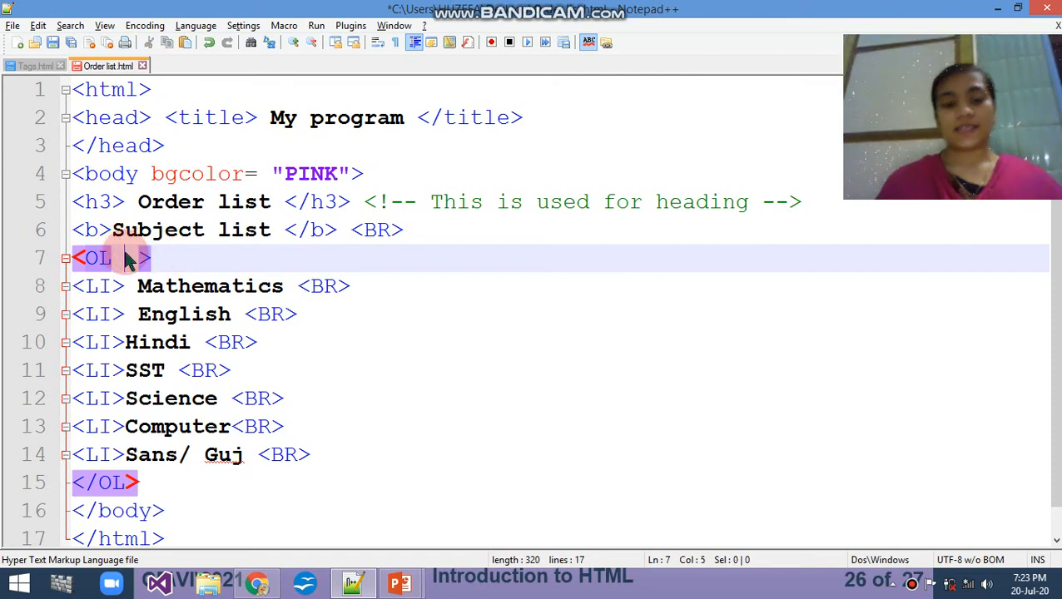
{"action": "type", "text": "start="}
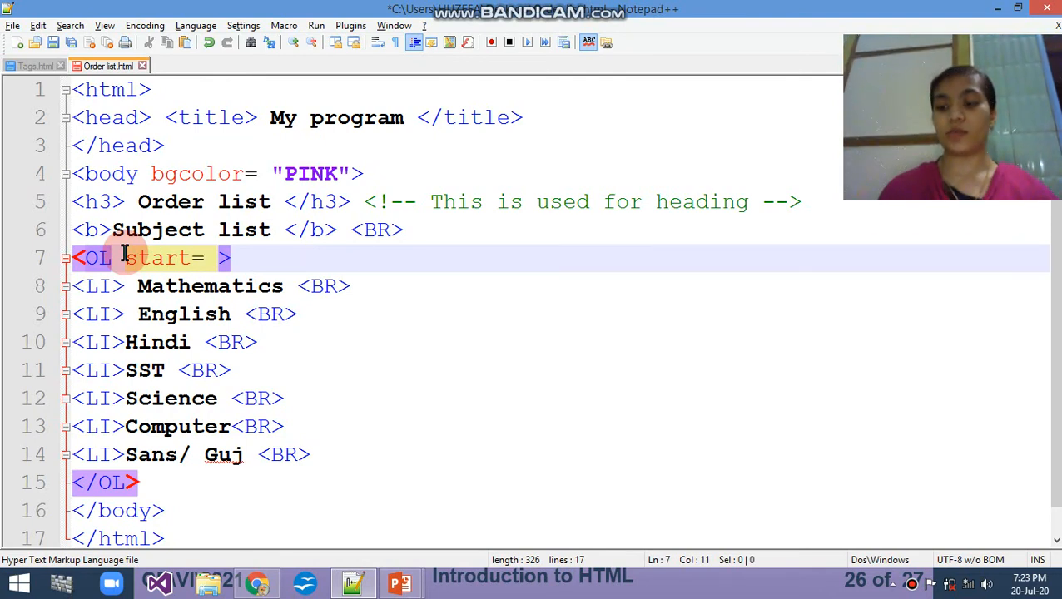
{"action": "type", "text": "3"}
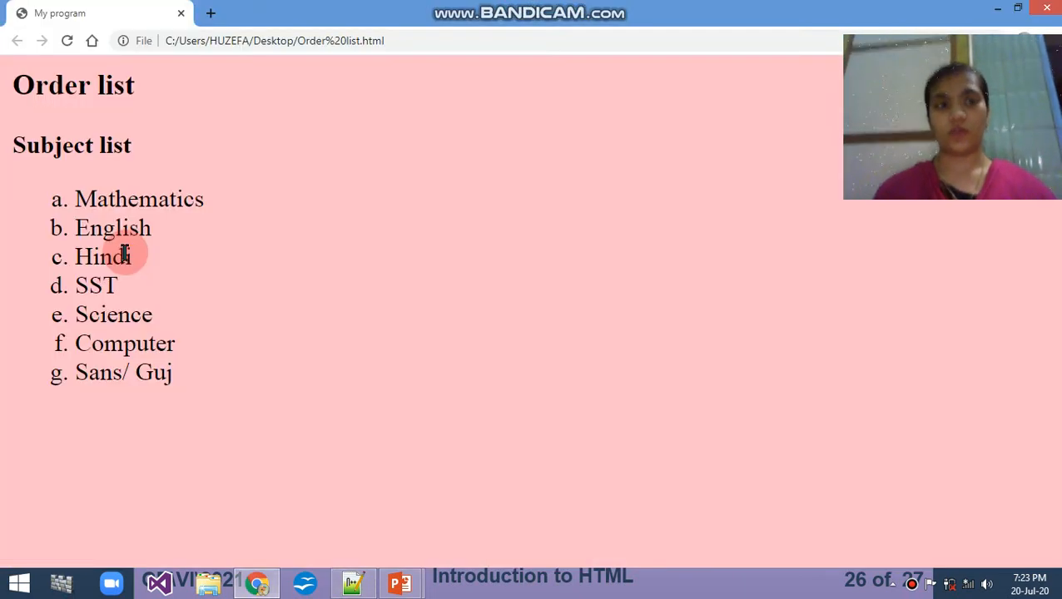
{"action": "left_click", "coordinate": [67, 40]}
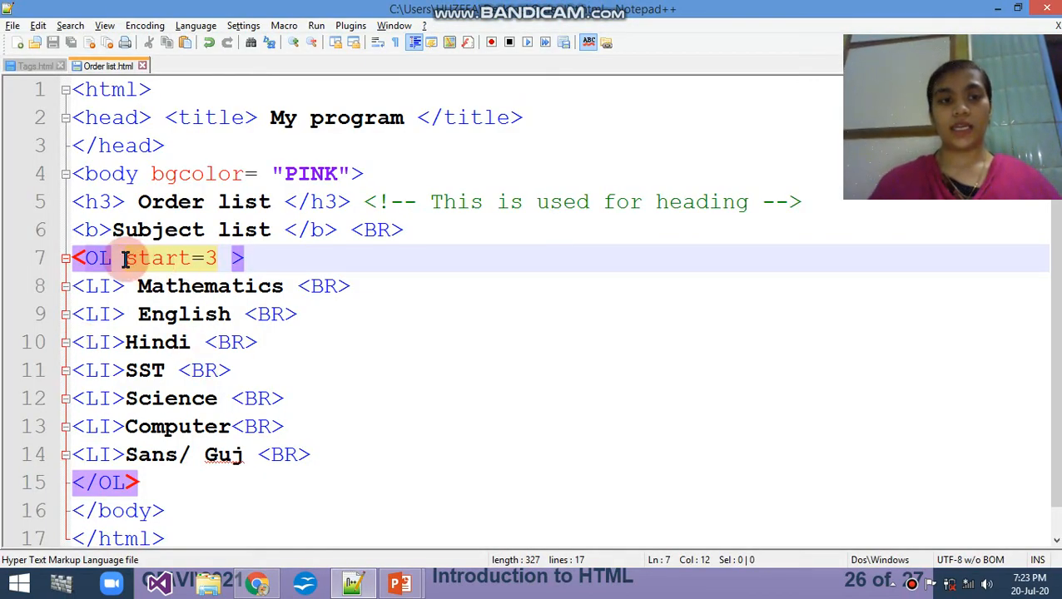
Step: Add TYPE= "a" before start=3 and reload the Chrome preview
{"action": "type", "text": "TYPE= \"a\""}
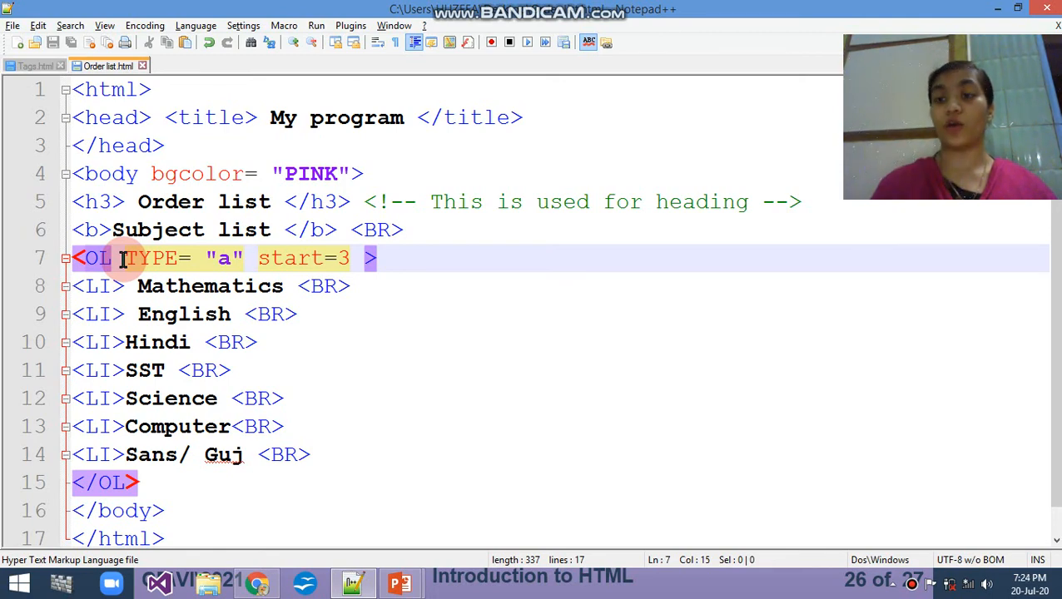
{"action": "left_click", "coordinate": [257, 583]}
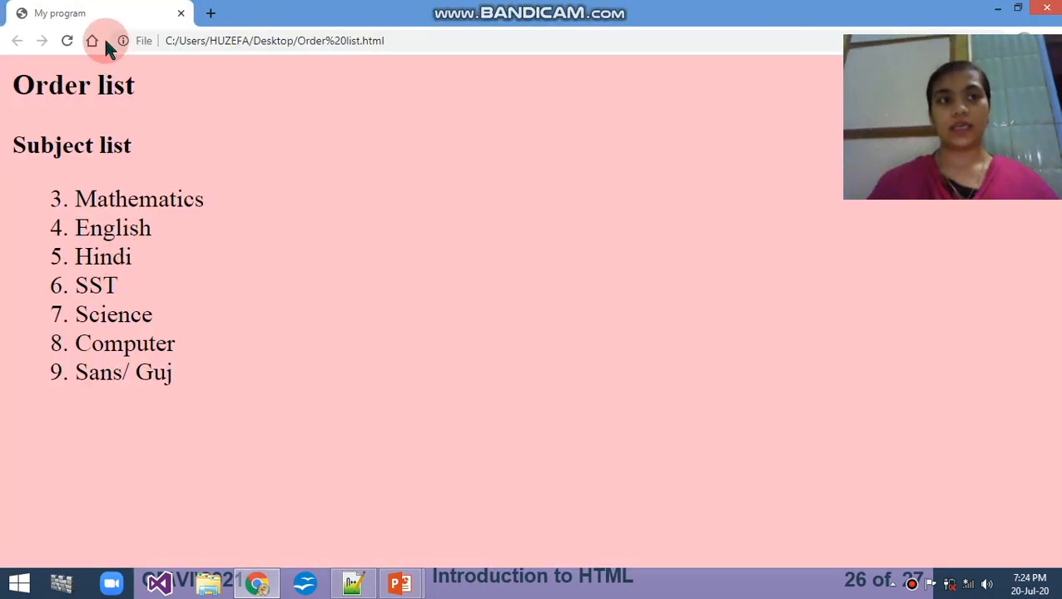
{"action": "left_click", "coordinate": [67, 40]}
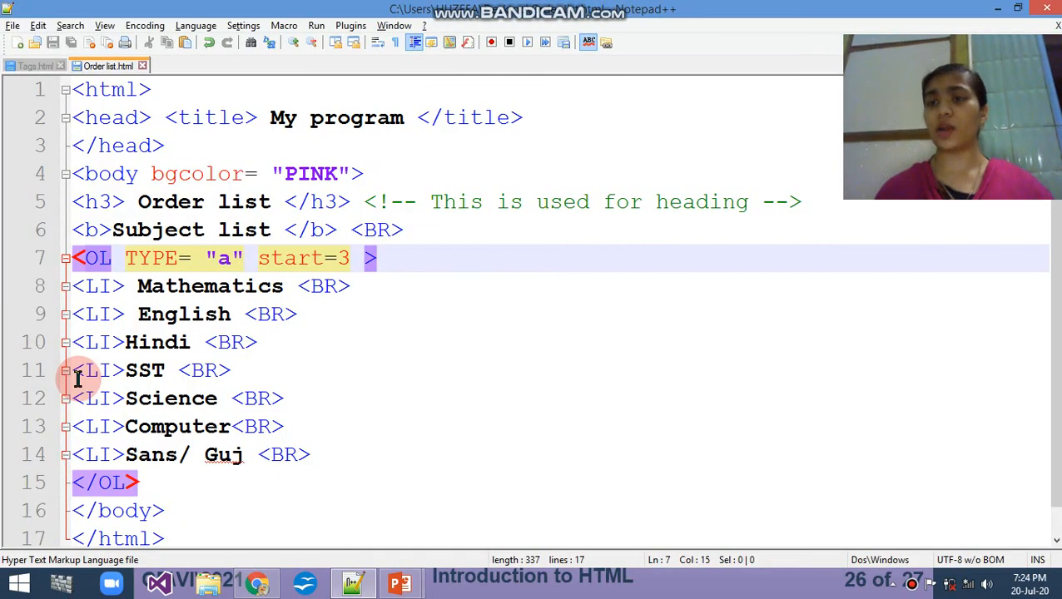
{"action": "mouse_move", "coordinate": [368, 306]}
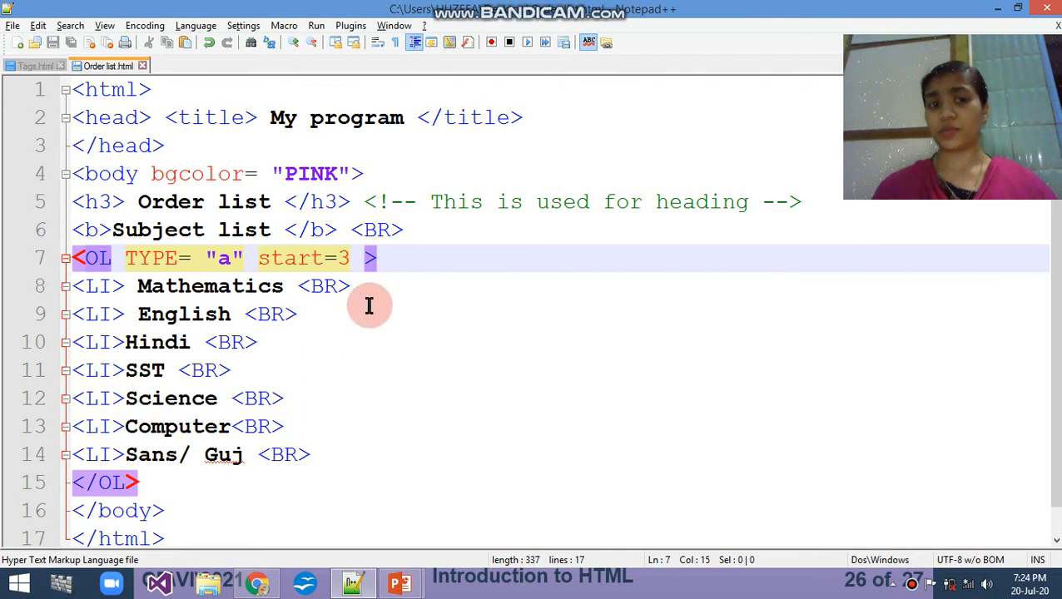
Step: Change start to 6 and reload Chrome so subjects are lettered f–l
{"action": "key", "text": "Backspace"}
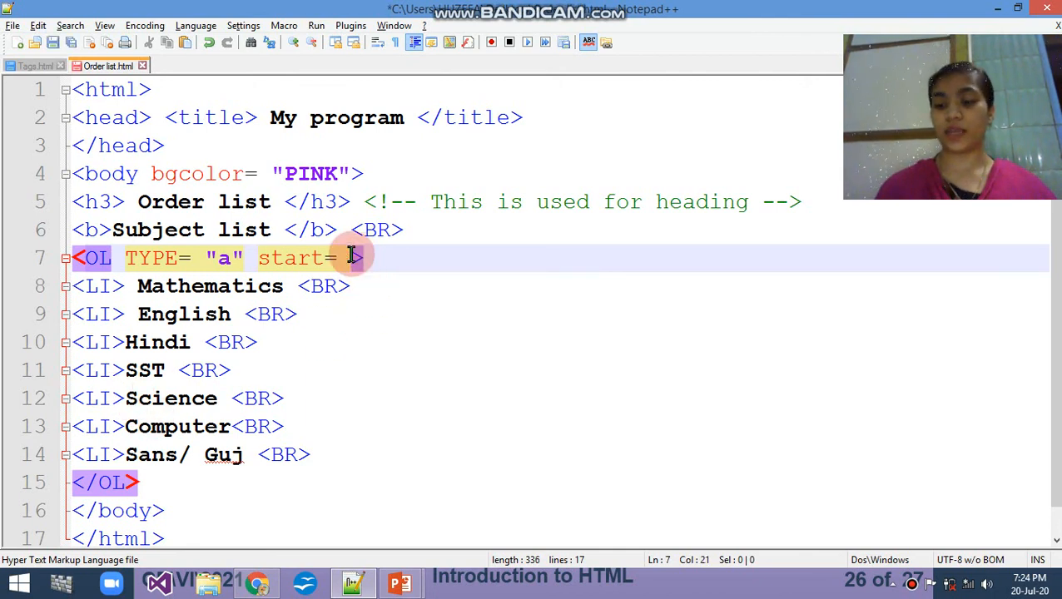
{"action": "type", "text": "6"}
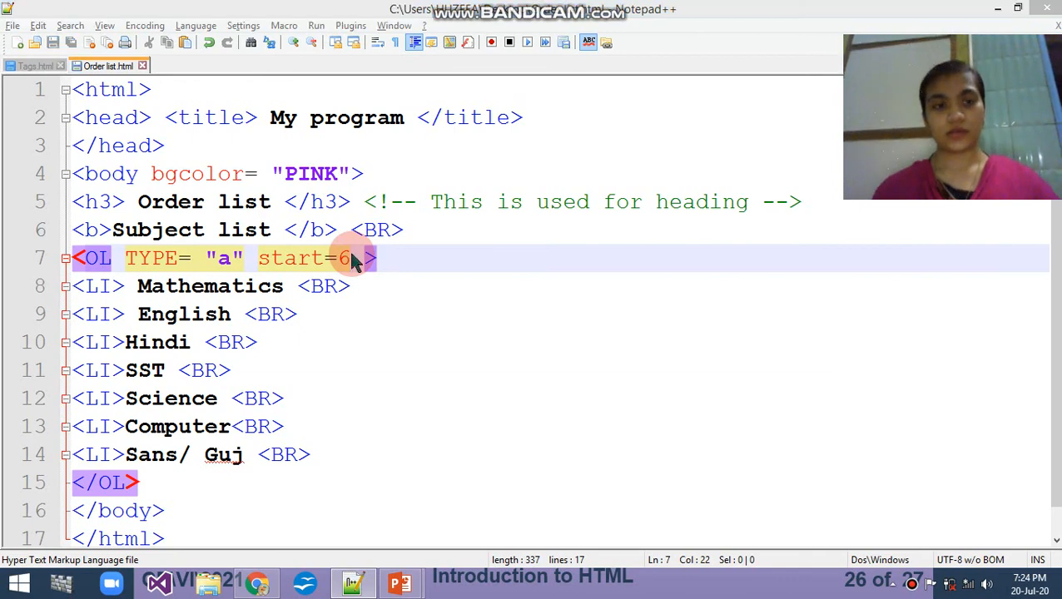
{"action": "left_click", "coordinate": [67, 41]}
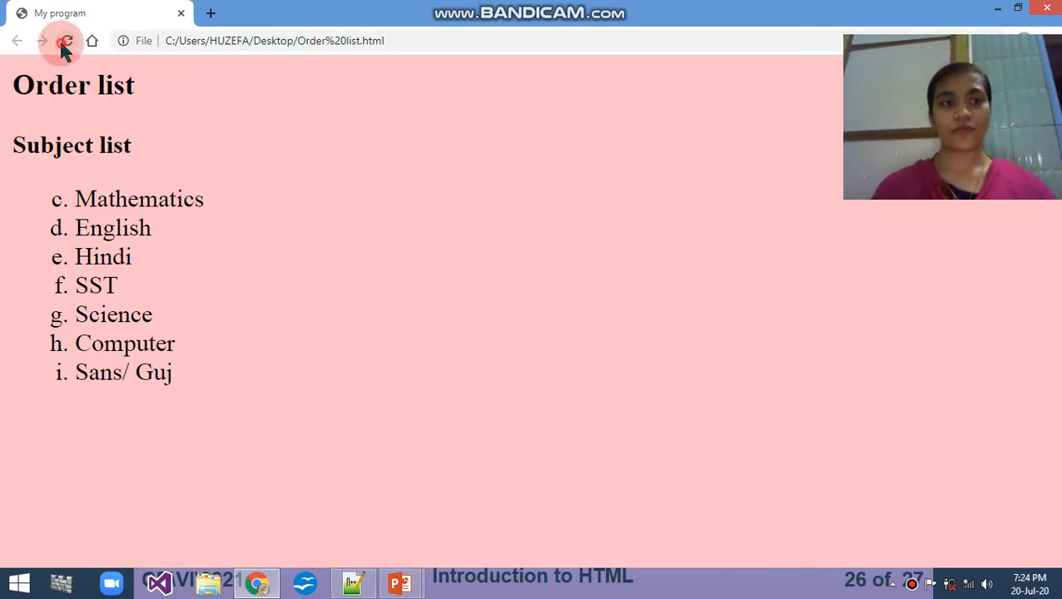
{"action": "left_click", "coordinate": [66, 41]}
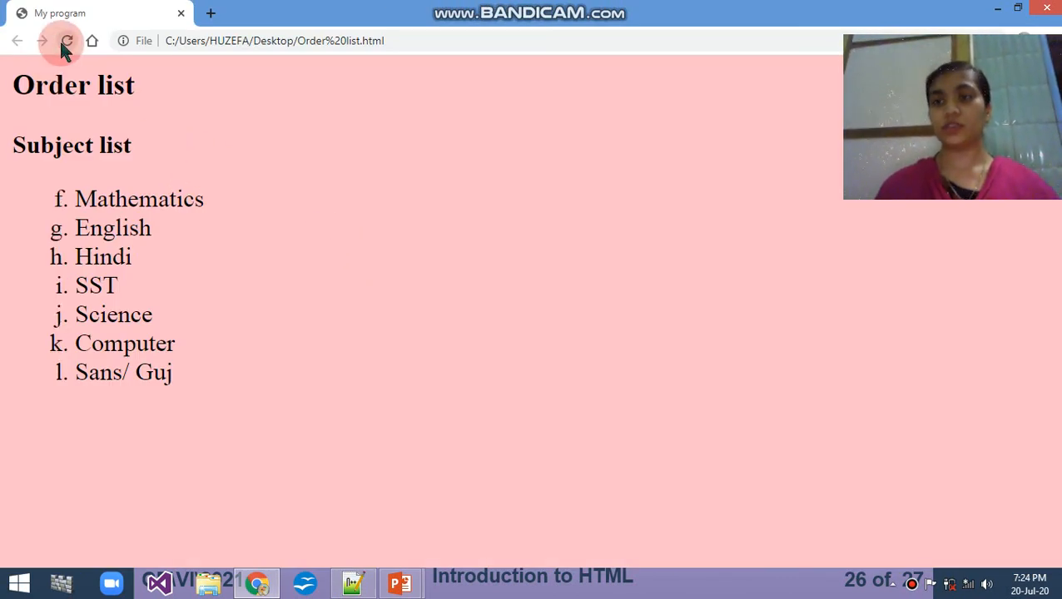